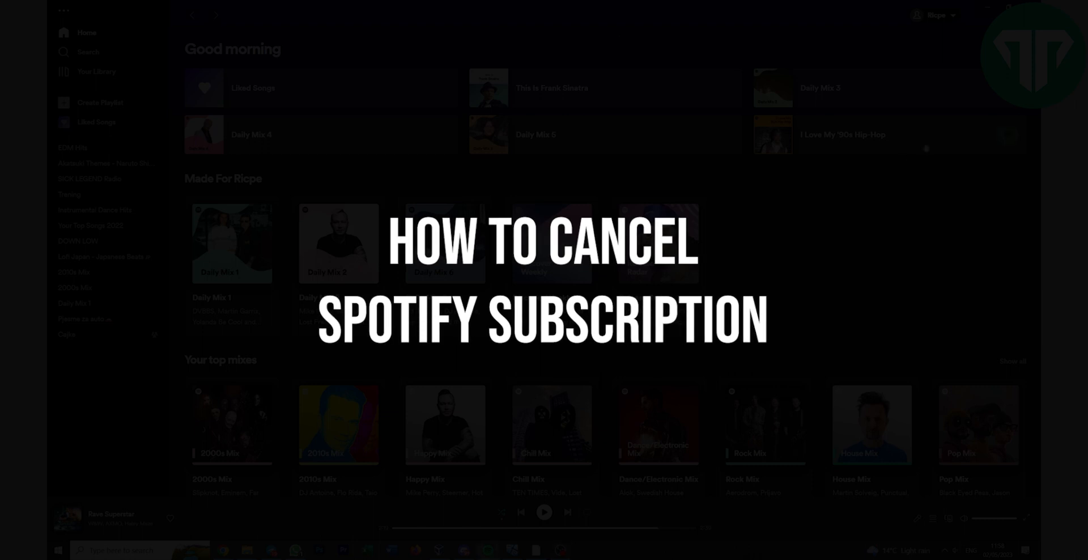
Bring up the profile menu listing Account, Profile, Settings and Log out
{"action": "left_click", "coordinate": [935, 14]}
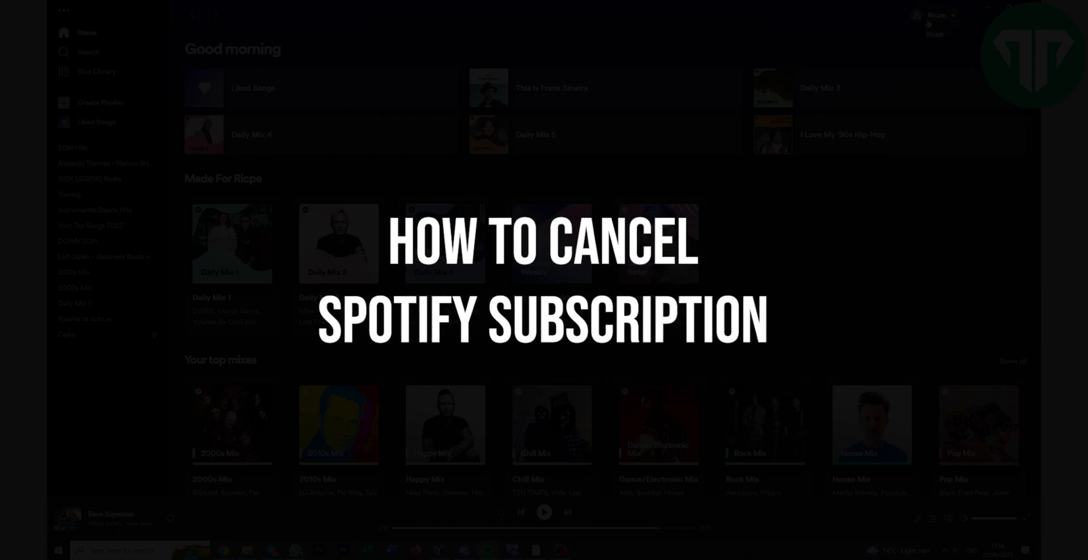
{"action": "left_click", "coordinate": [932, 15]}
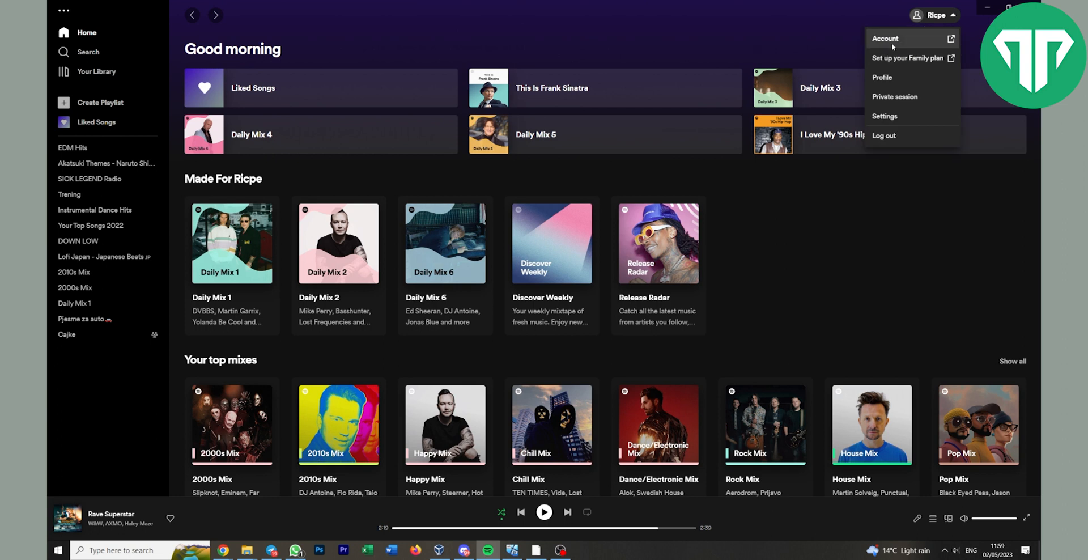
Go to the web Account overview and scroll to the Your plan section with Premium Family
{"action": "left_click", "coordinate": [885, 38]}
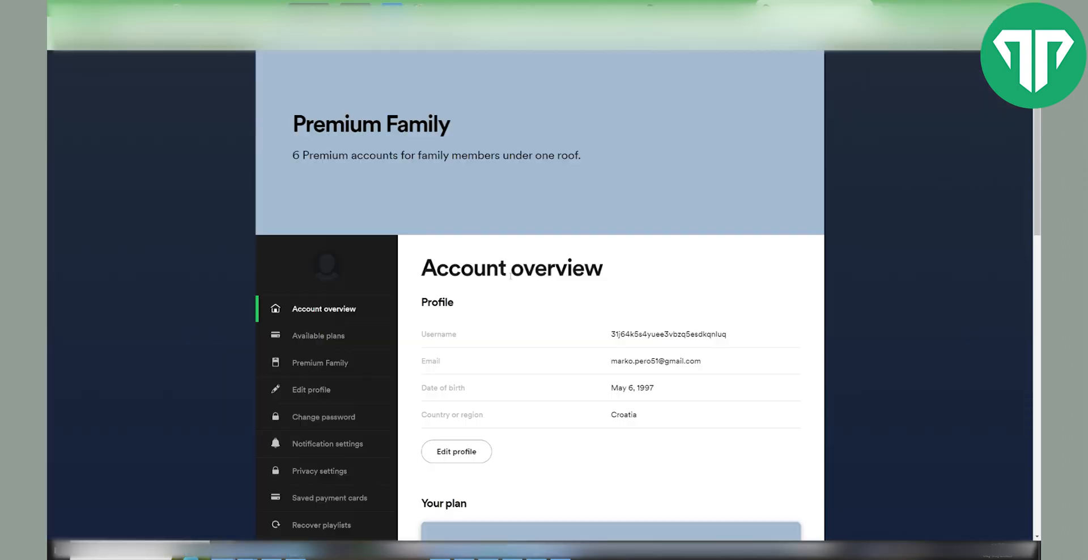
{"action": "scroll", "scroll_direction": "down", "scroll_amount": 3}
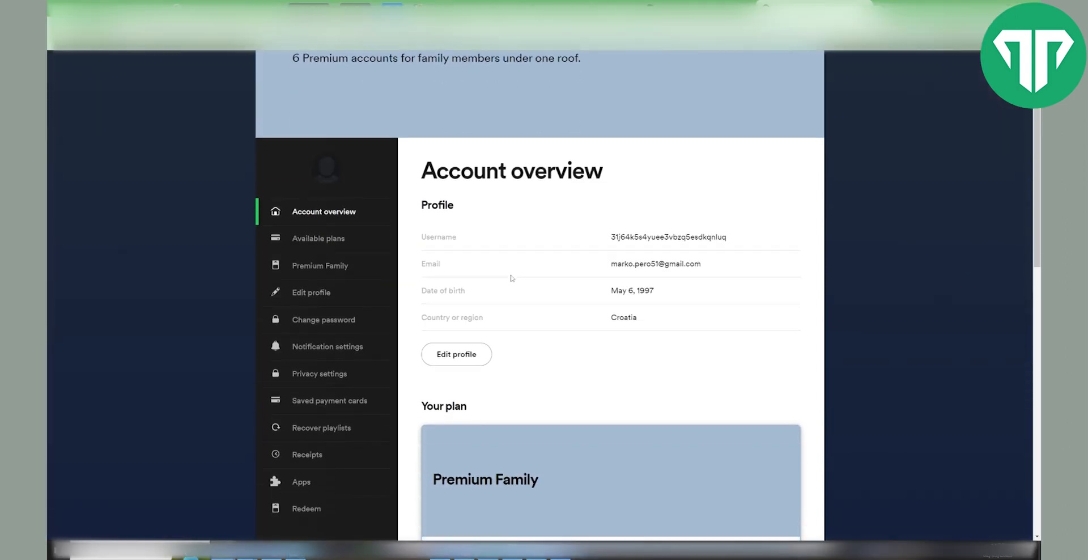
{"action": "scroll", "scroll_direction": "down", "scroll_amount": 3}
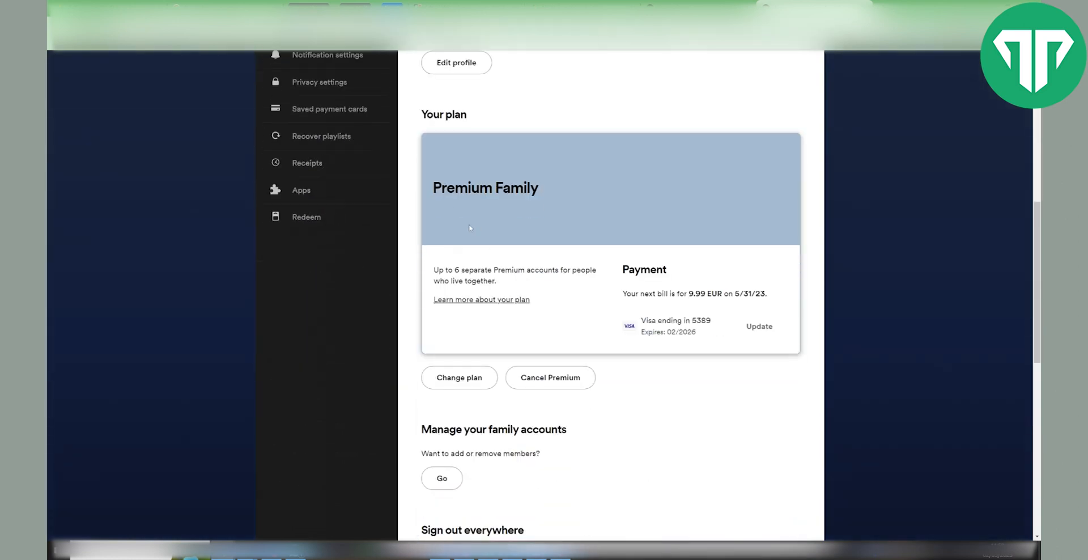
{"action": "double_click", "coordinate": [486, 187]}
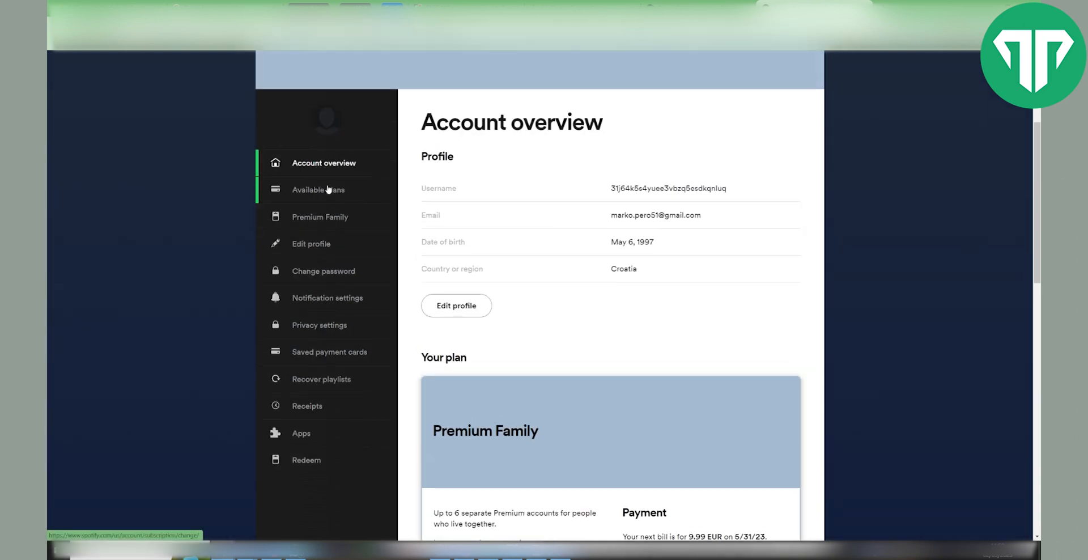
Show Available plans with Premium Family (9.99 EUR/month) as the current plan
{"action": "left_click", "coordinate": [319, 190]}
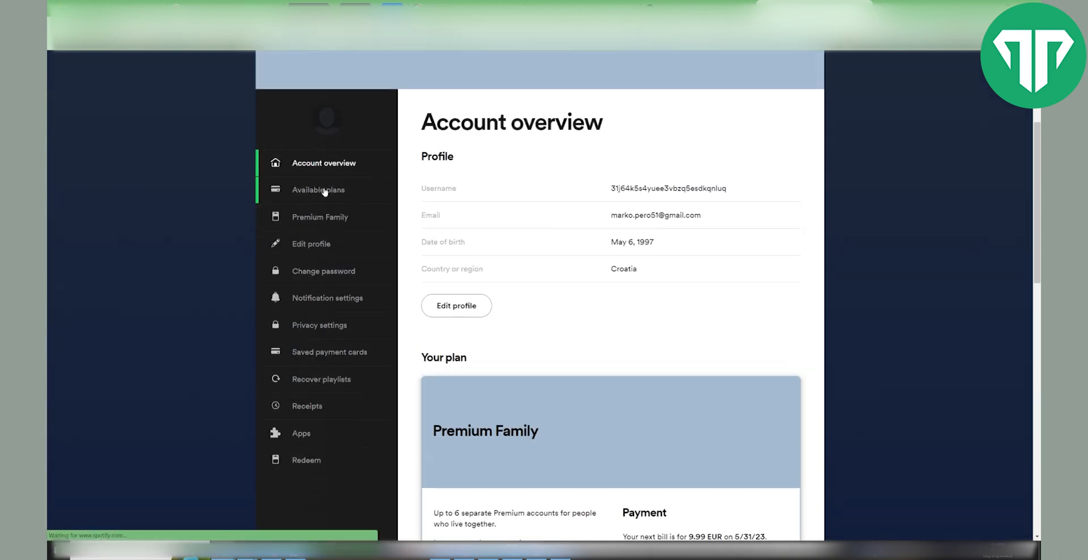
{"action": "left_click", "coordinate": [319, 190]}
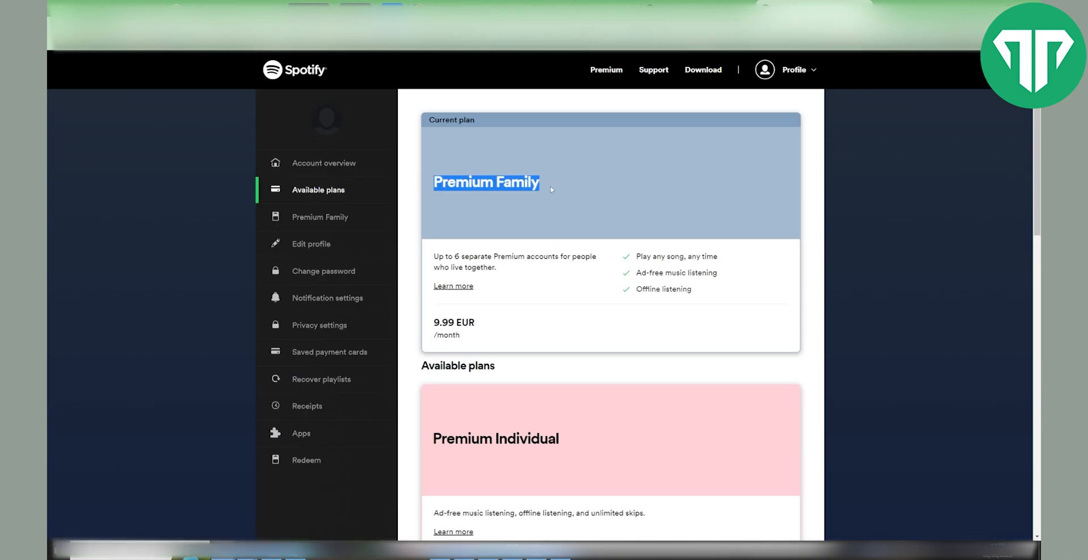
{"action": "scroll", "scroll_direction": "down", "scroll_amount": 3}
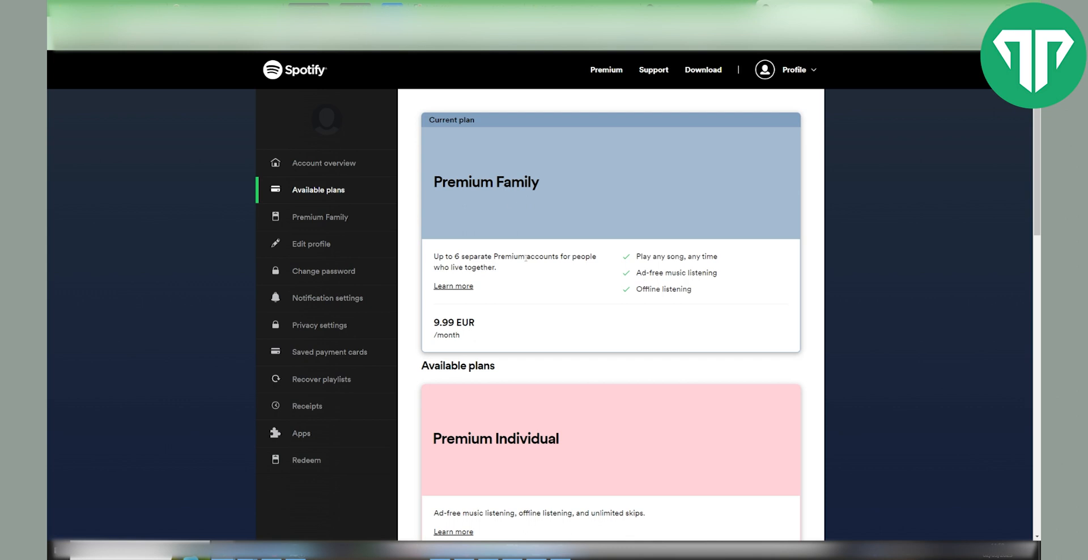
{"action": "scroll", "scroll_direction": "down", "scroll_amount": 3}
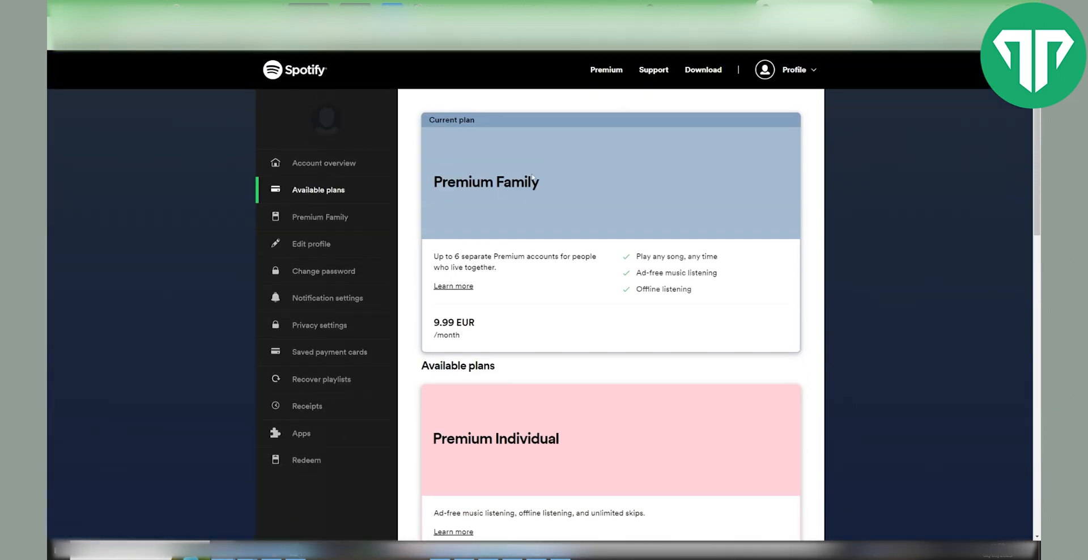
{"action": "double_click", "coordinate": [517, 181]}
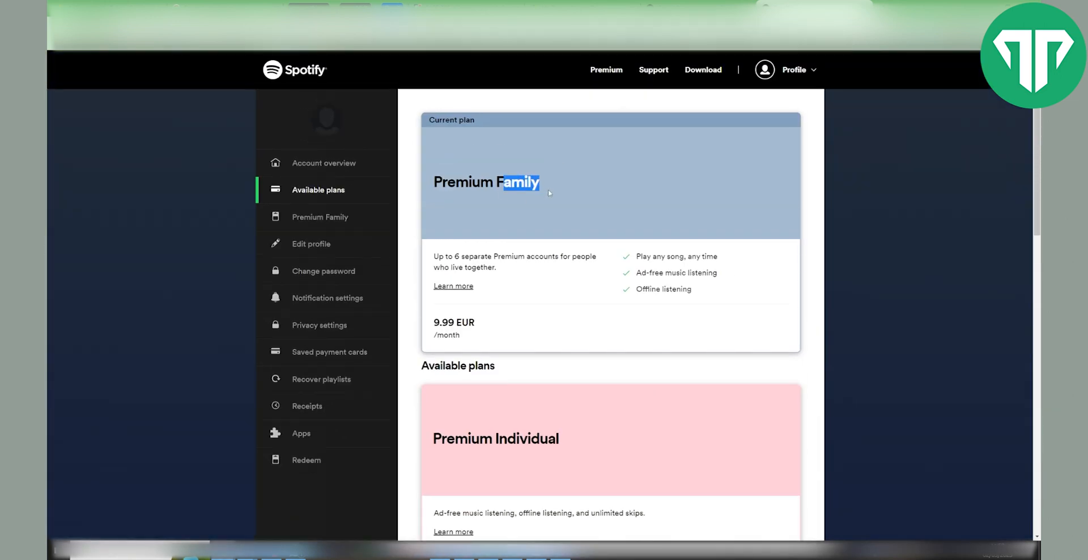